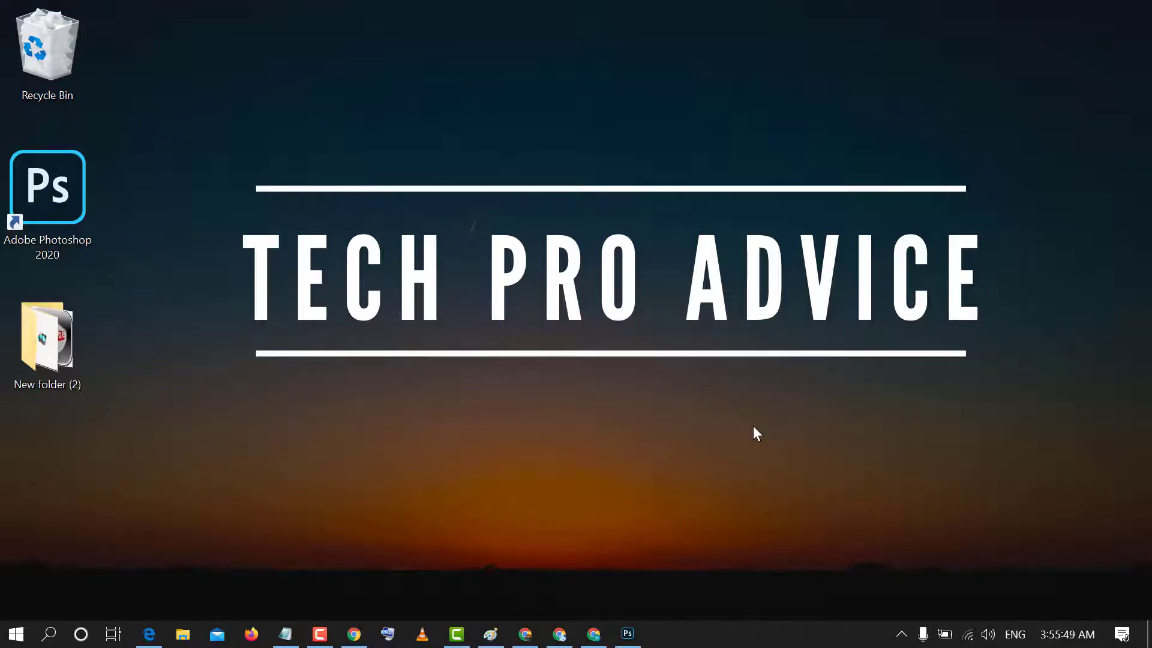
mouse_move(676, 508)
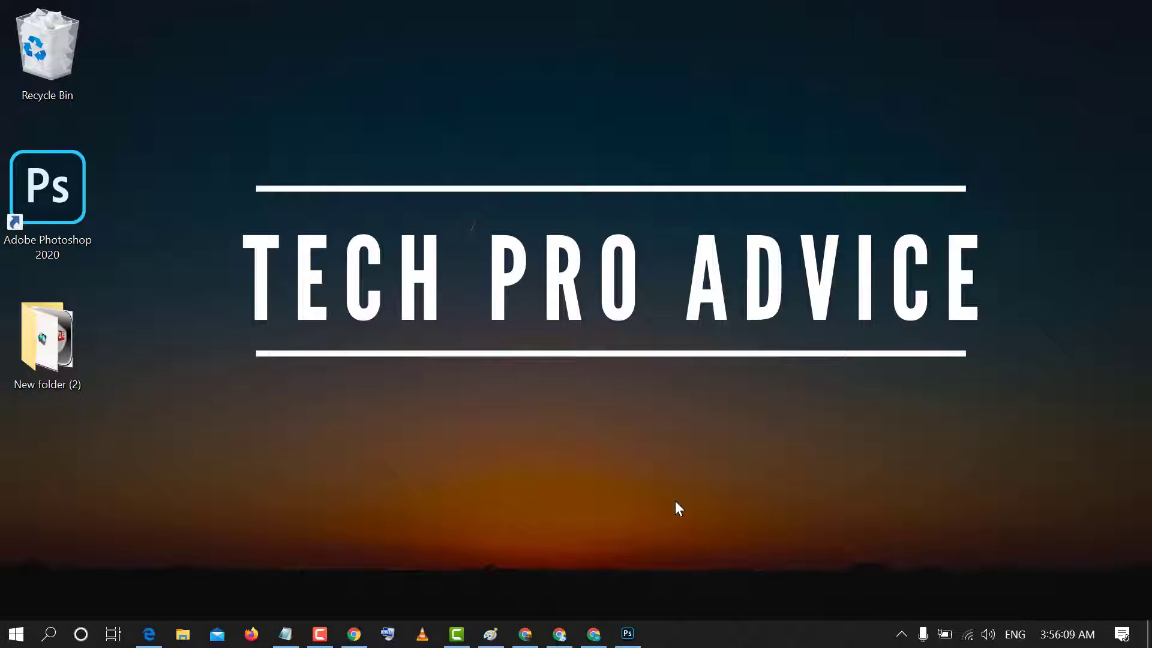
mouse_move(644, 443)
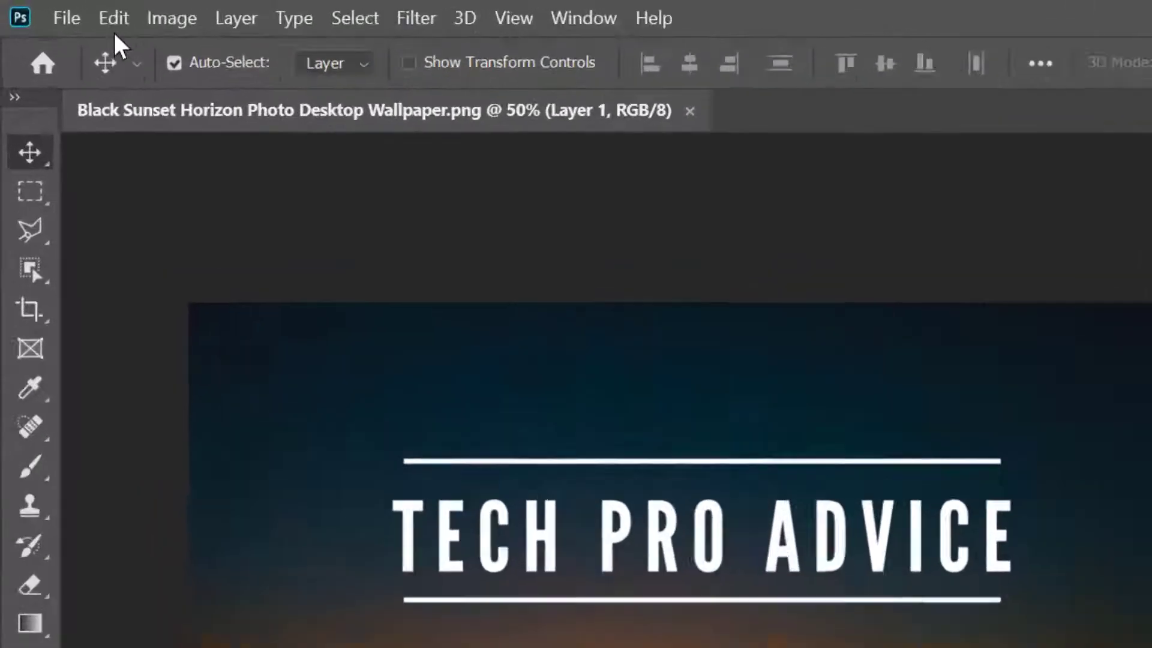
Reach the File Handling section of Preferences from the Edit menu
click(113, 18)
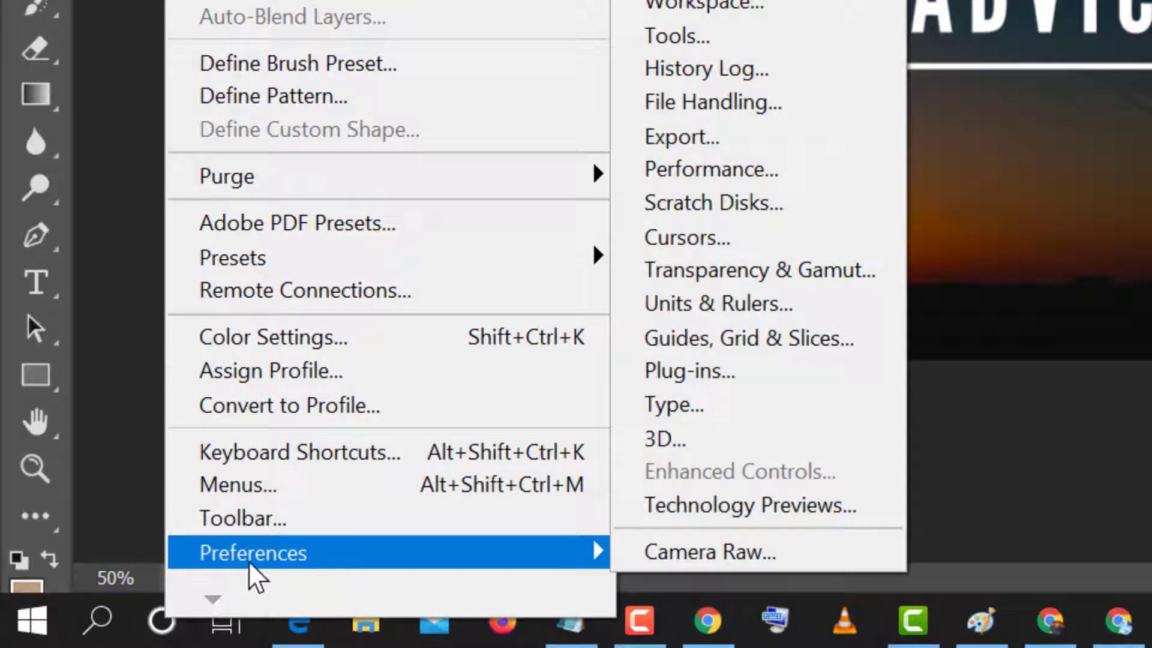
mouse_move(276, 580)
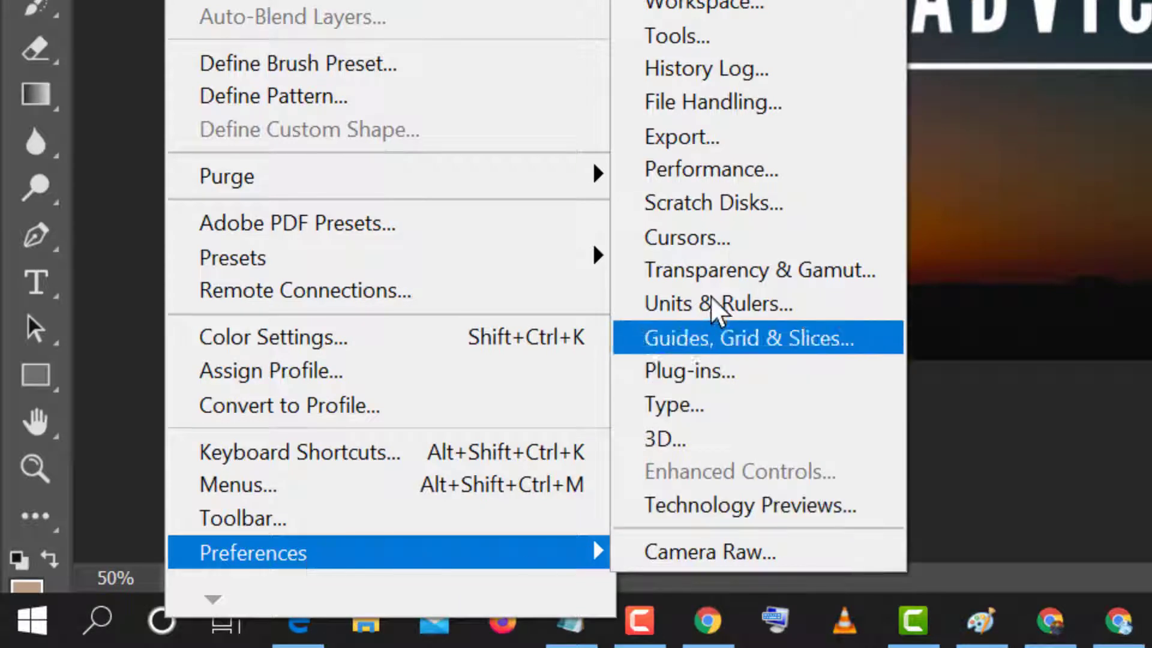
mouse_move(705, 102)
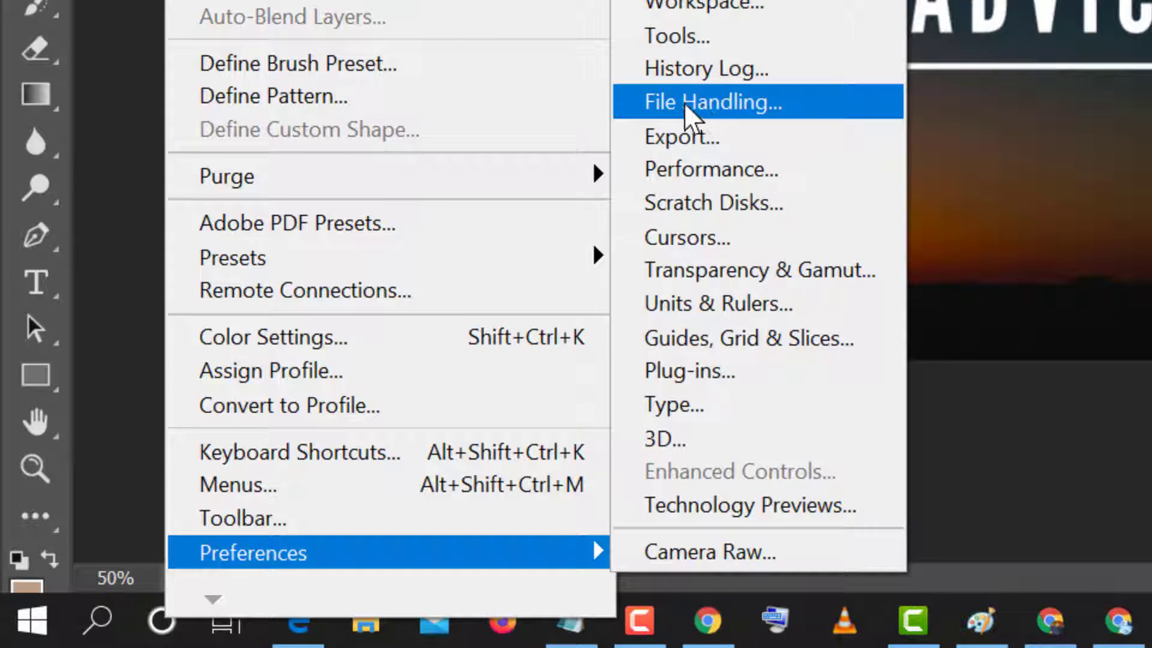
click(709, 100)
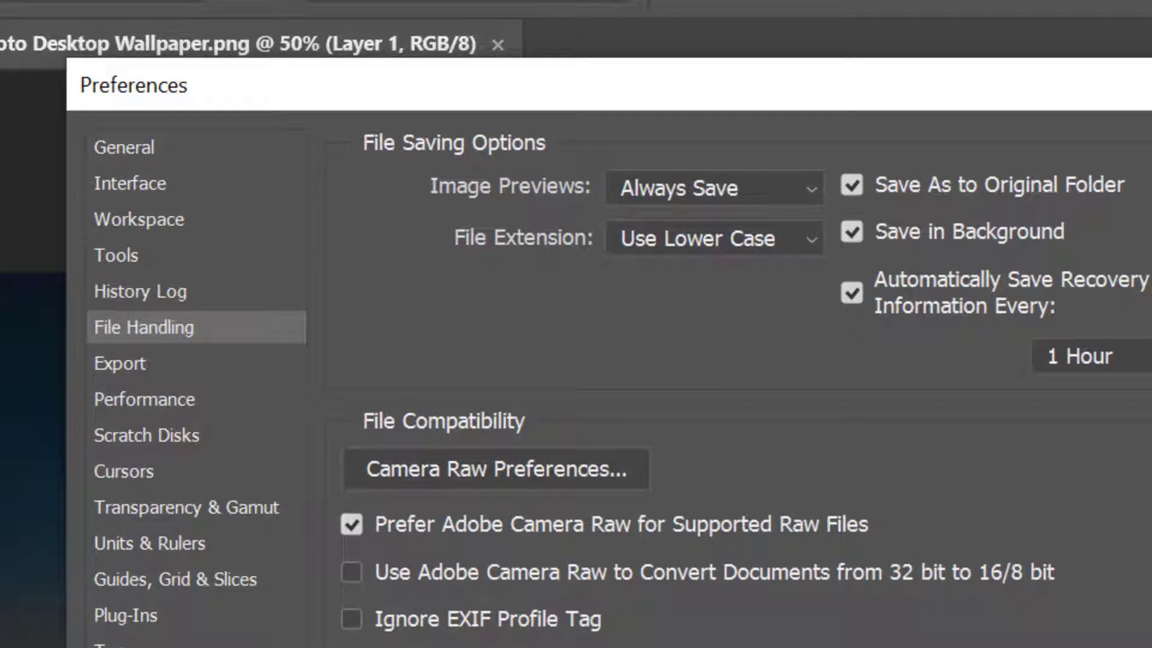
mouse_move(467, 547)
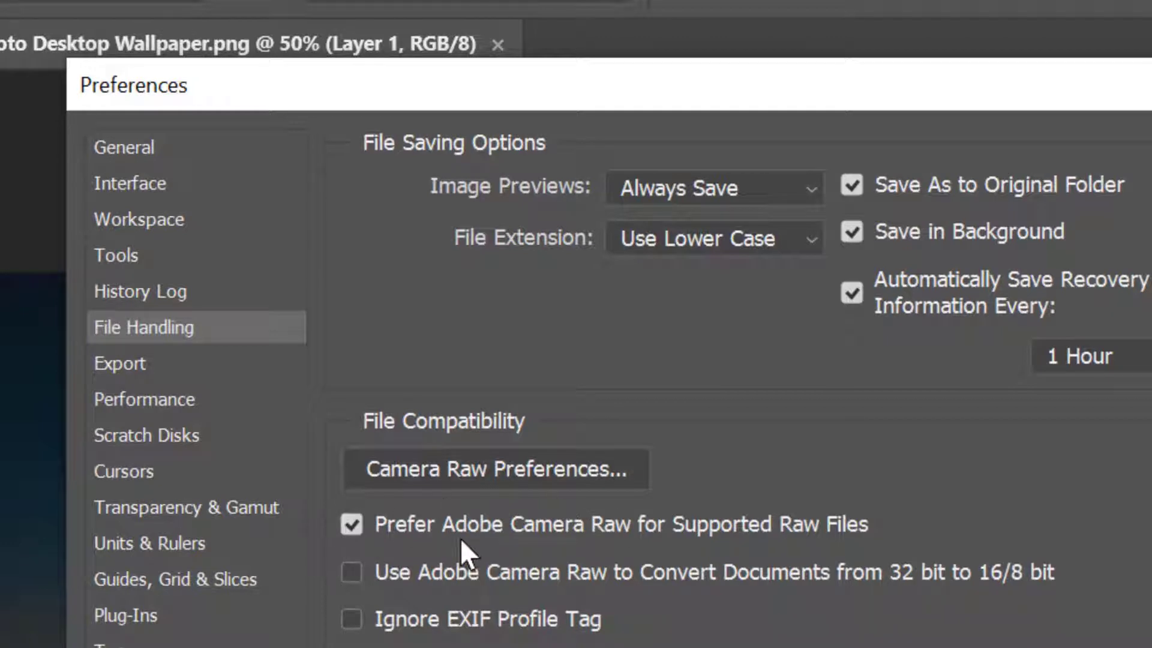
mouse_move(403, 547)
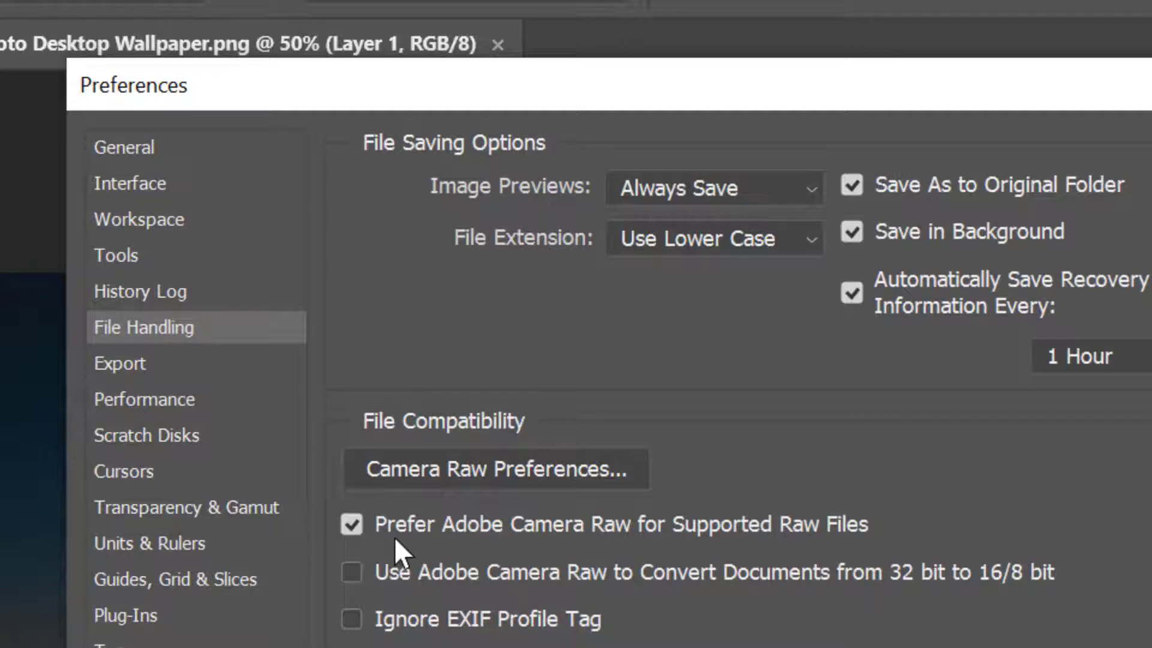
mouse_move(355, 529)
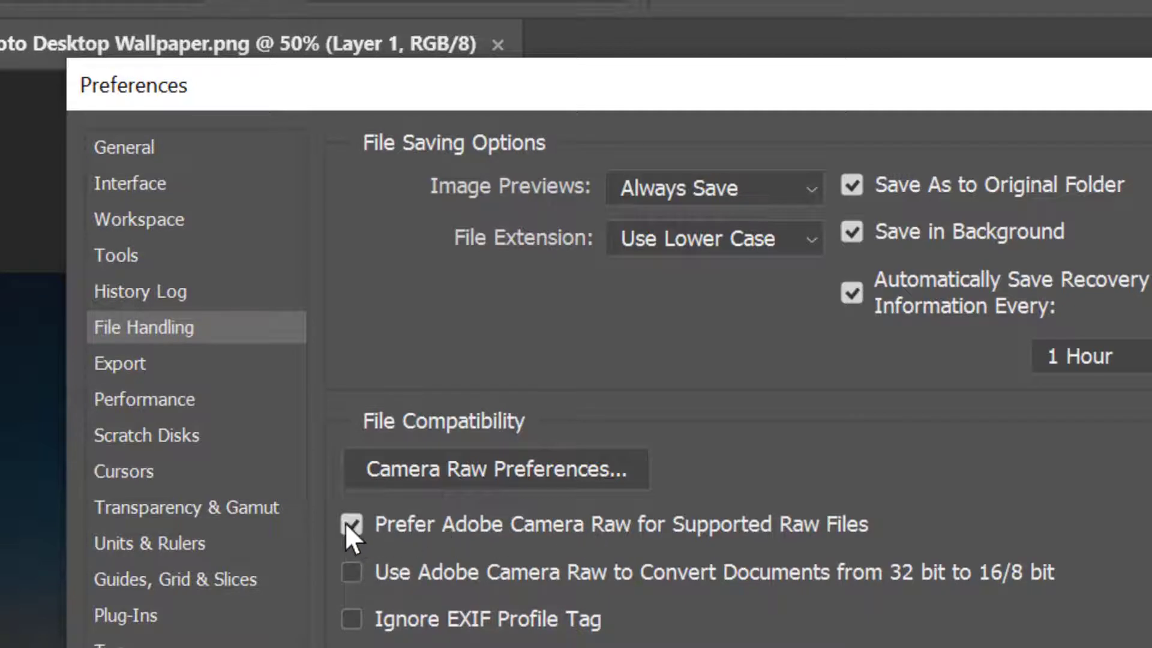
Uncheck 'Prefer Adobe Camera Raw for Supported Raw Files' and confirm with OK
click(352, 524)
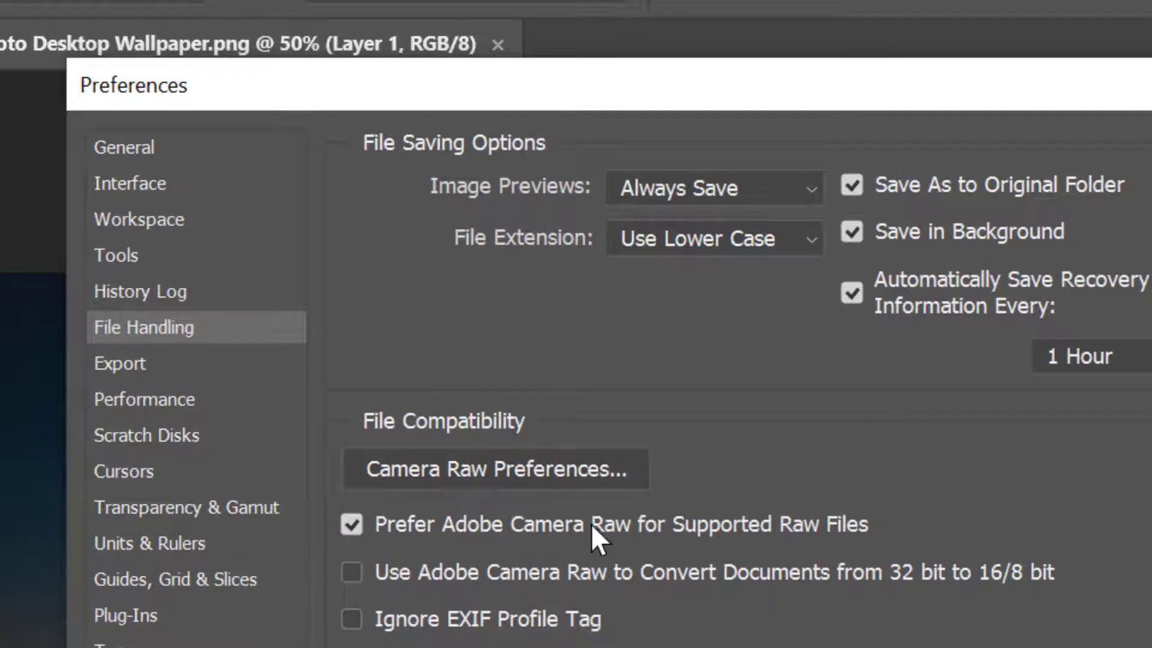
mouse_move(842, 542)
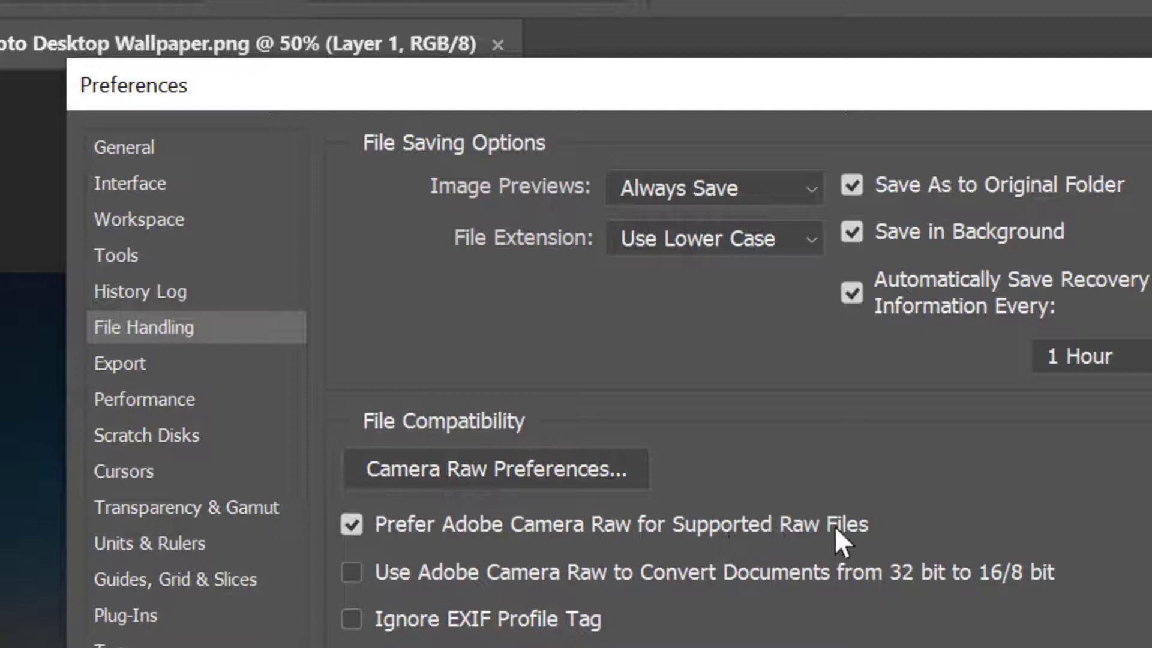
click(351, 525)
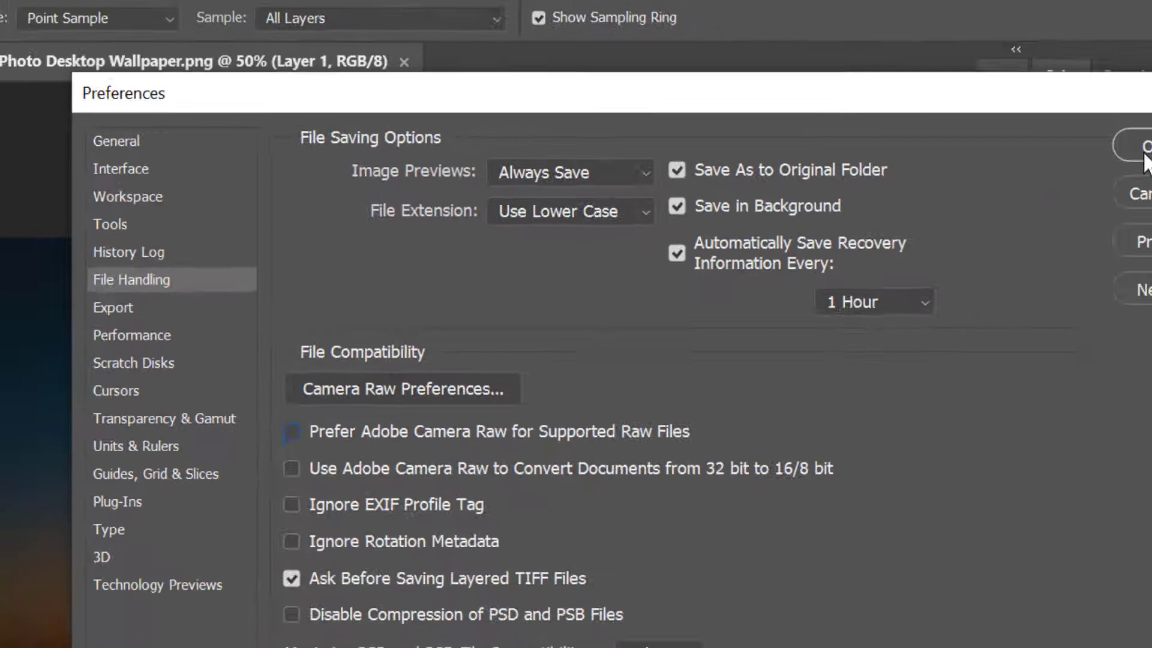
click(1143, 145)
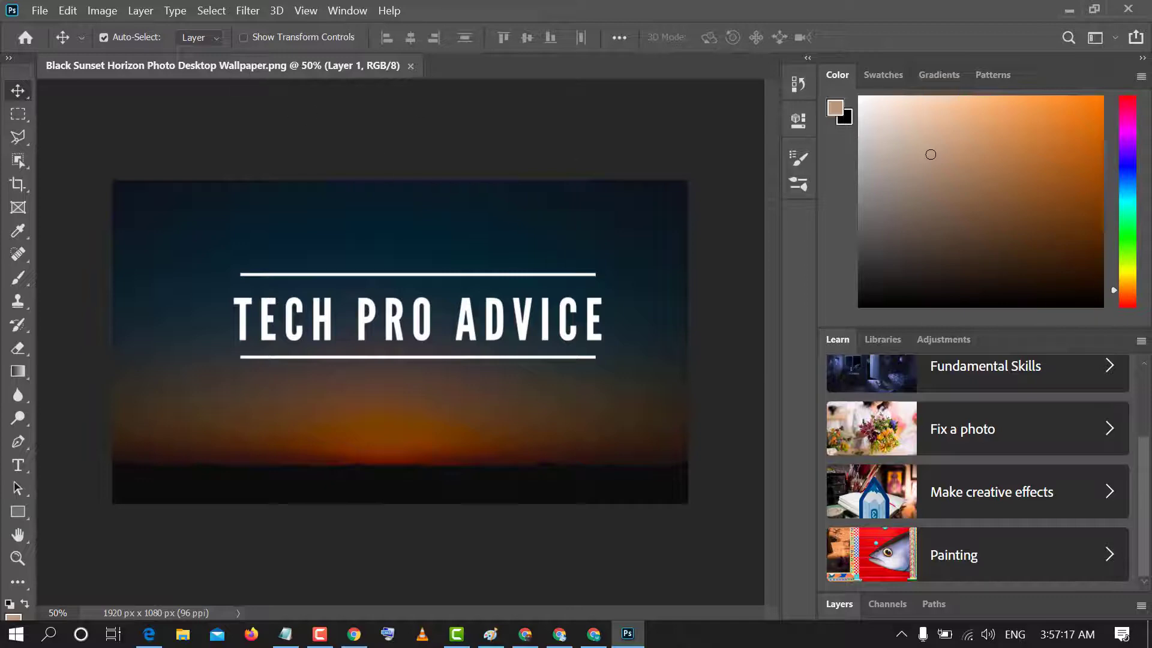
Return to the File Handling preferences via Edit > Preferences
click(68, 11)
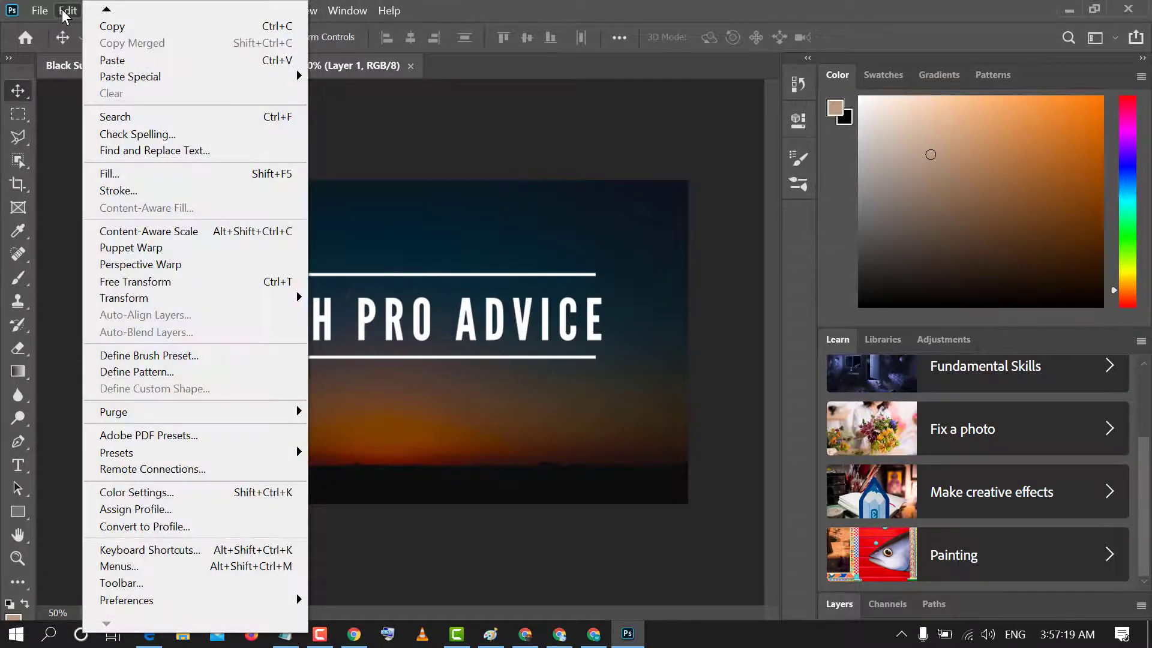
mouse_move(126, 600)
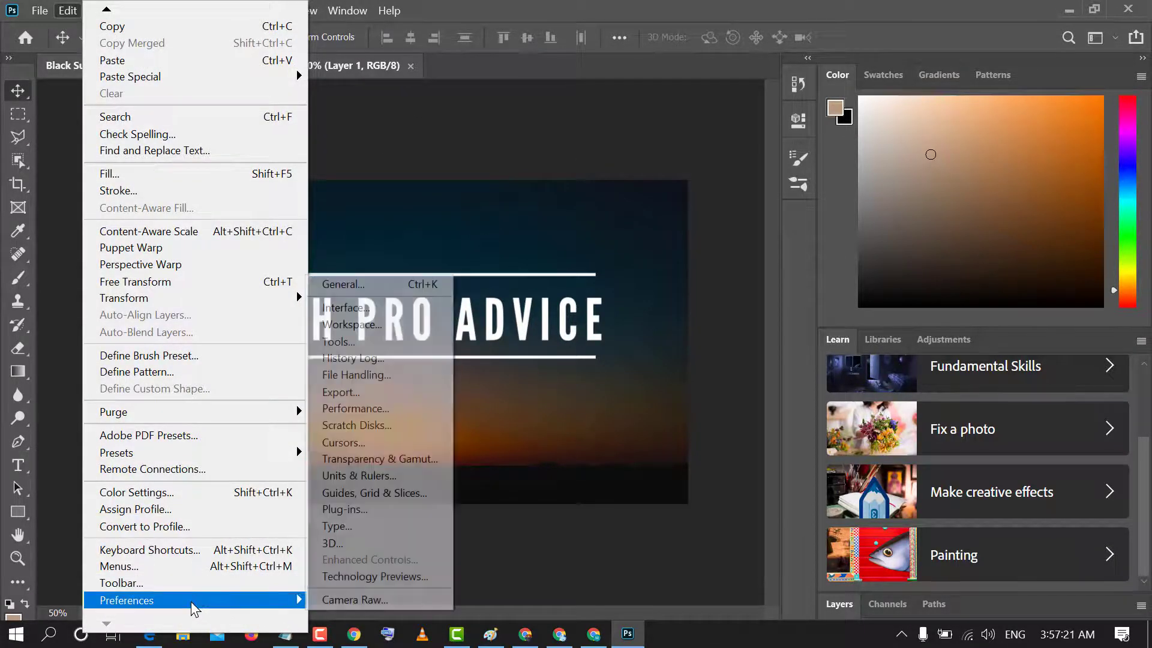
mouse_move(357, 374)
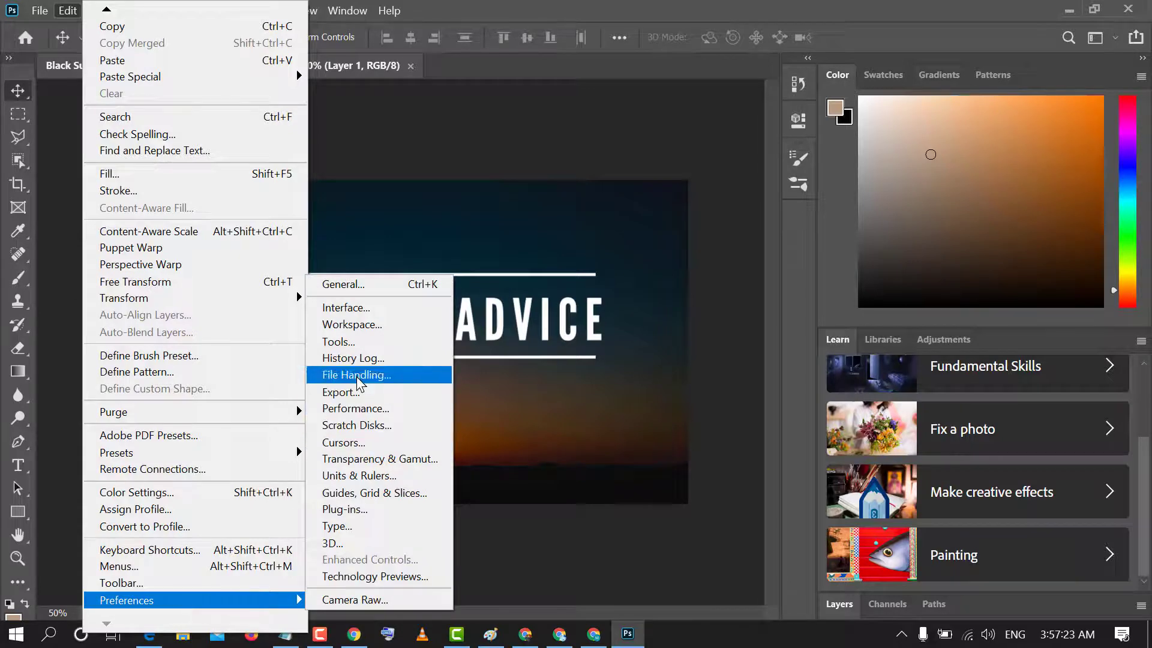
click(356, 374)
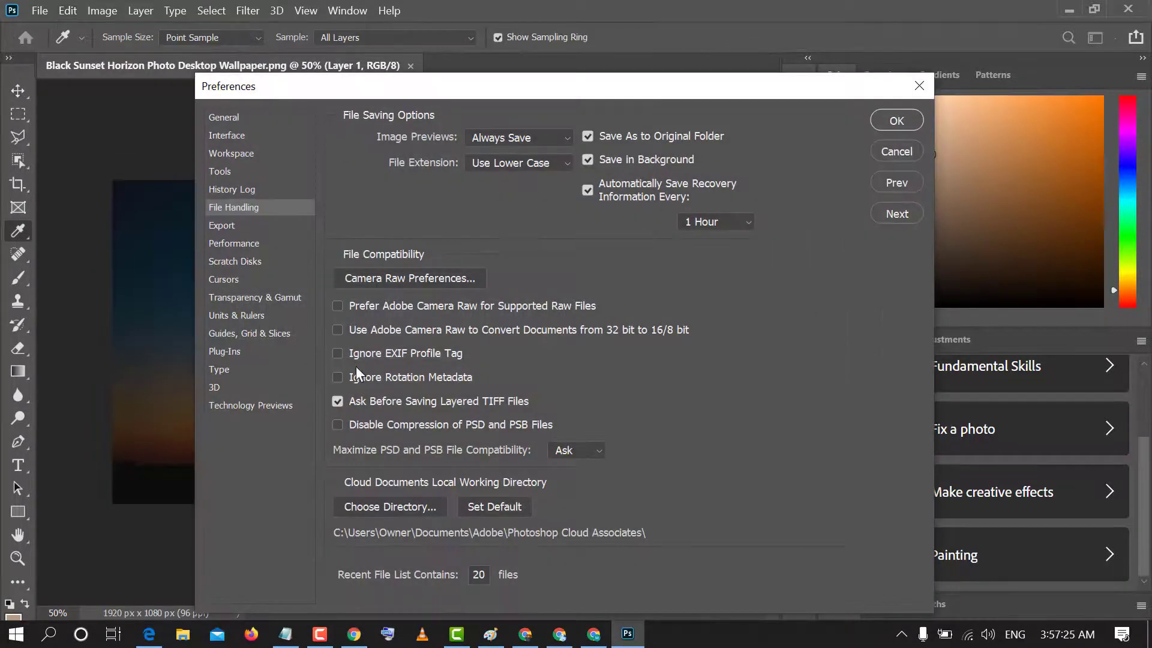
mouse_move(423, 312)
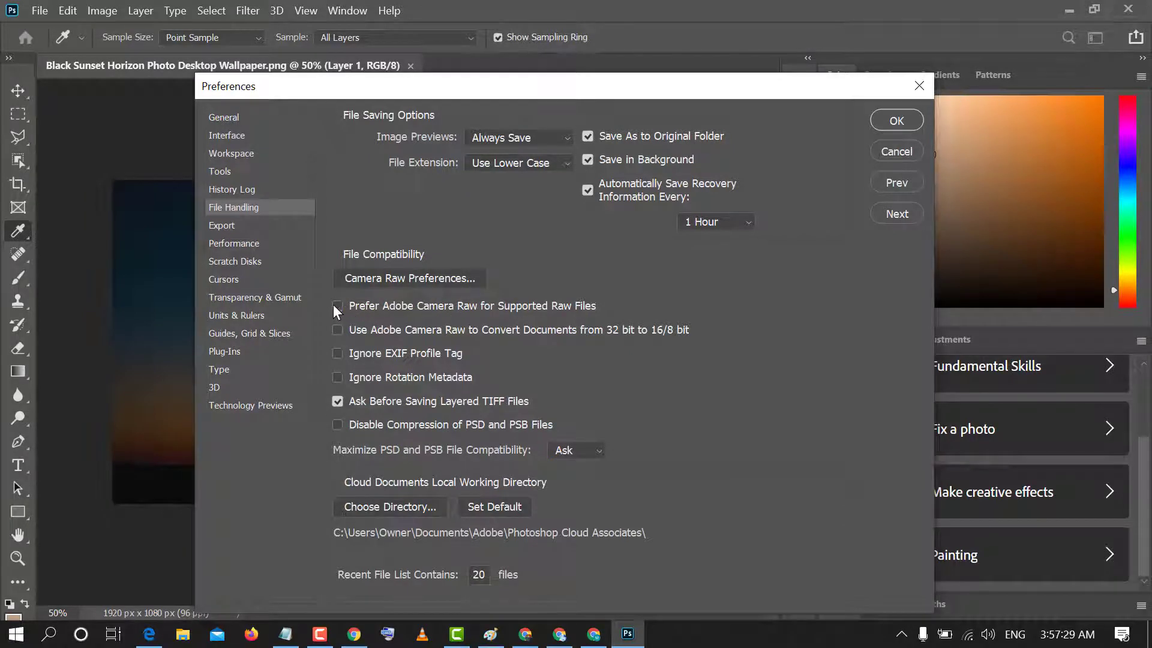
Re-check 'Prefer Adobe Camera Raw for Supported Raw Files' and confirm with OK
click(337, 306)
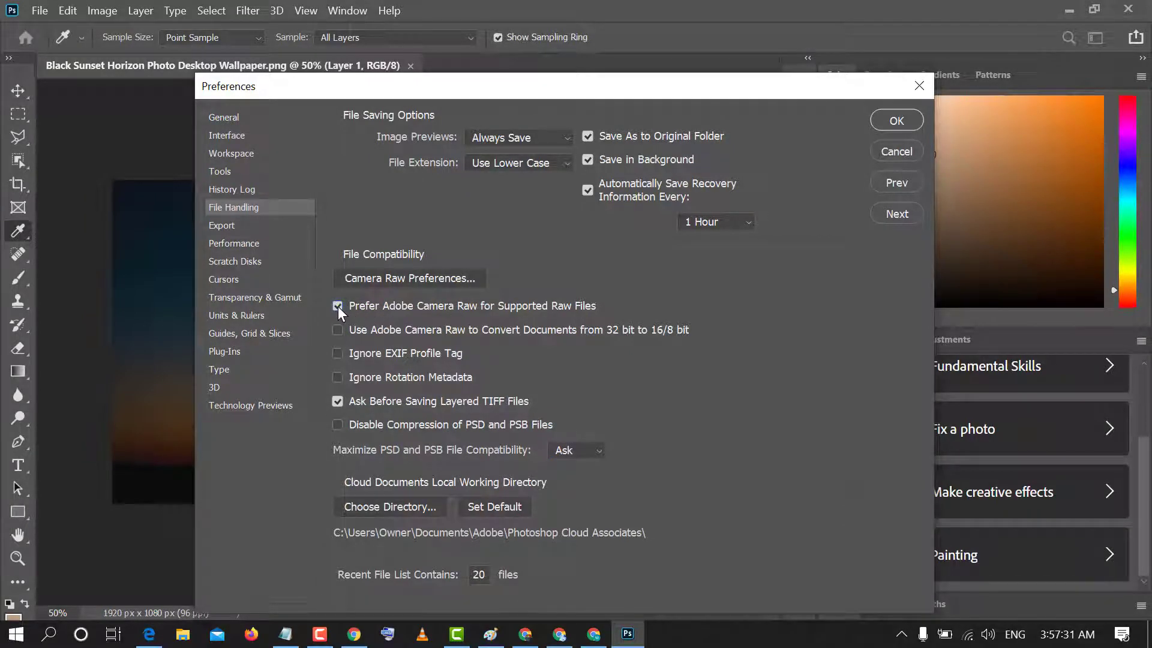
click(895, 120)
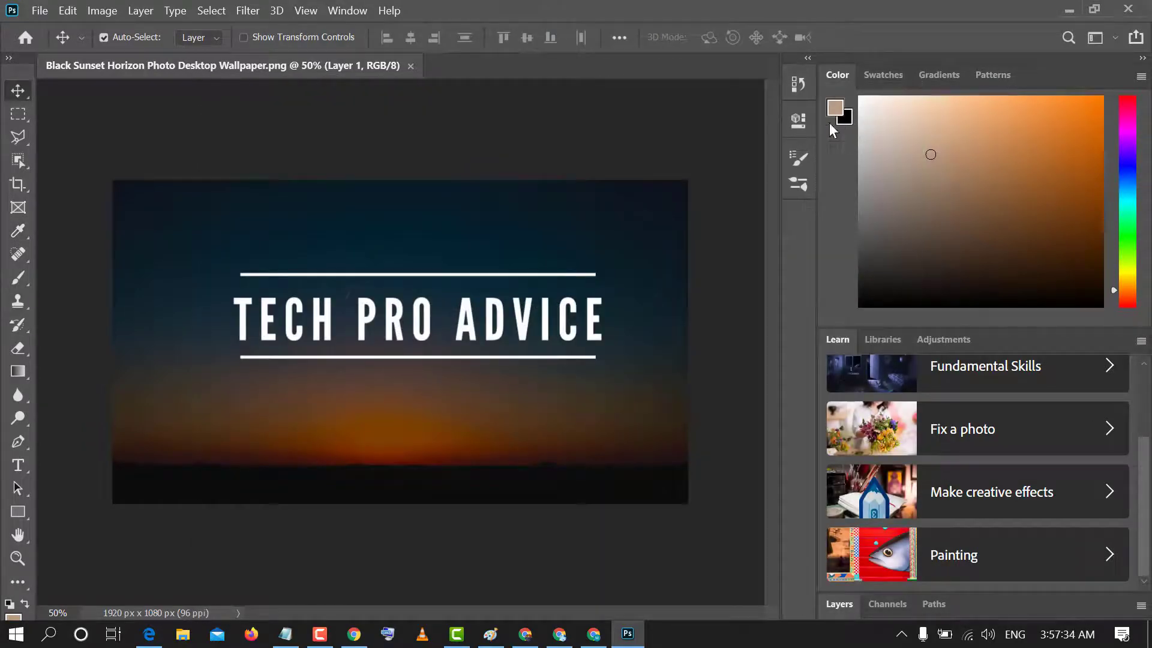
mouse_move(495, 137)
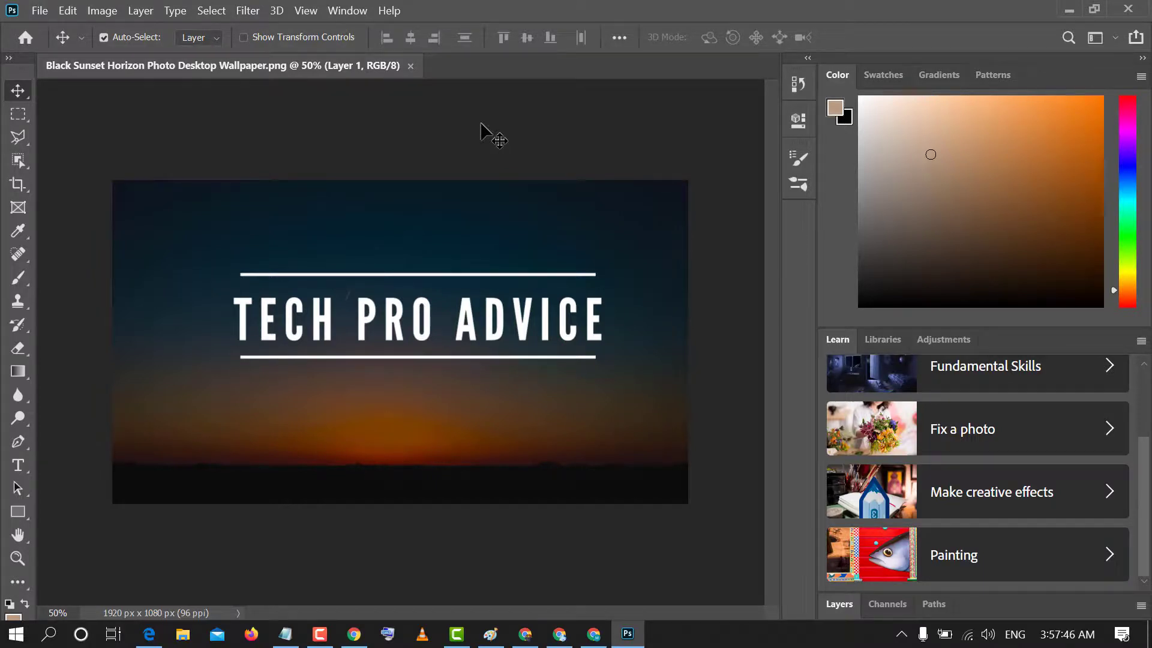
mouse_move(488, 141)
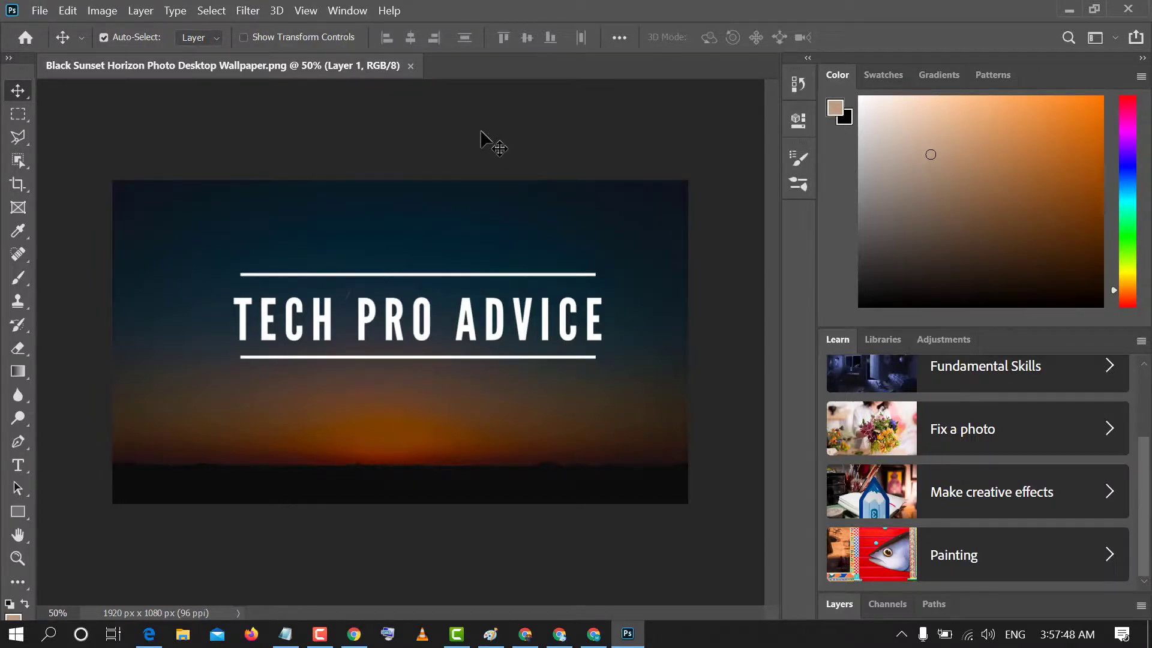